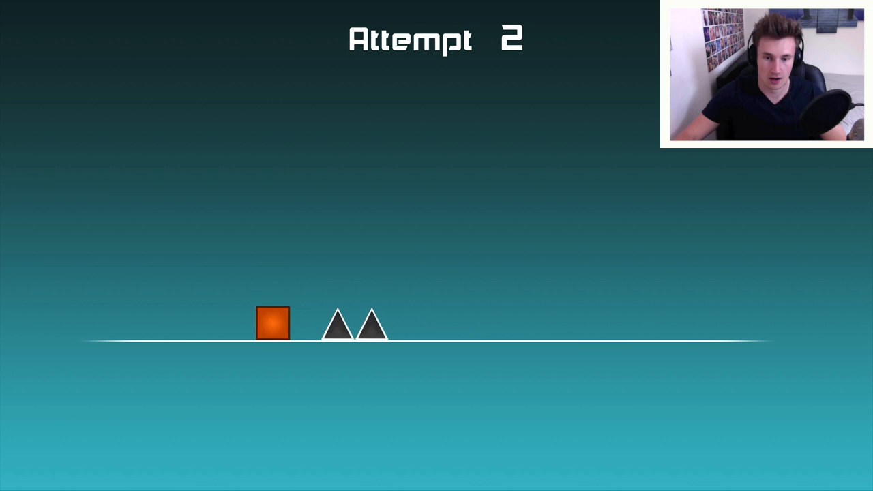
# Step: Jump the orange block over the Level 1 spike pairs and single spike
pyautogui.press('space')
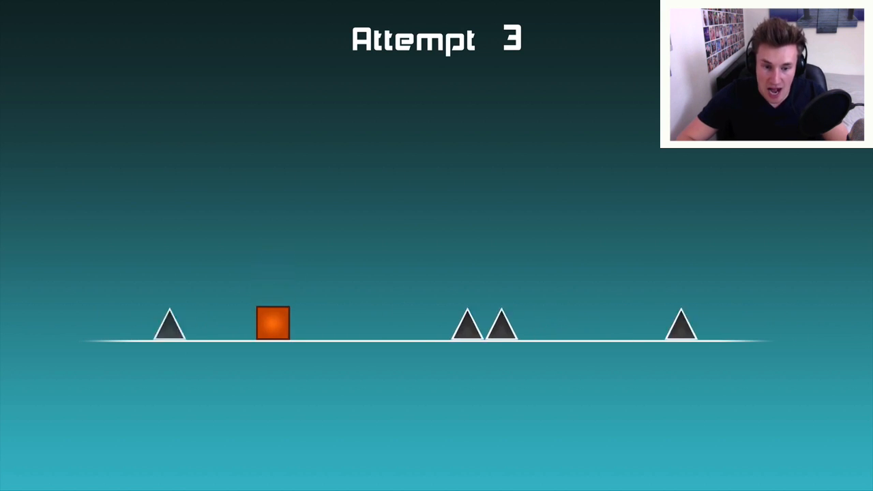
pyautogui.press('space')
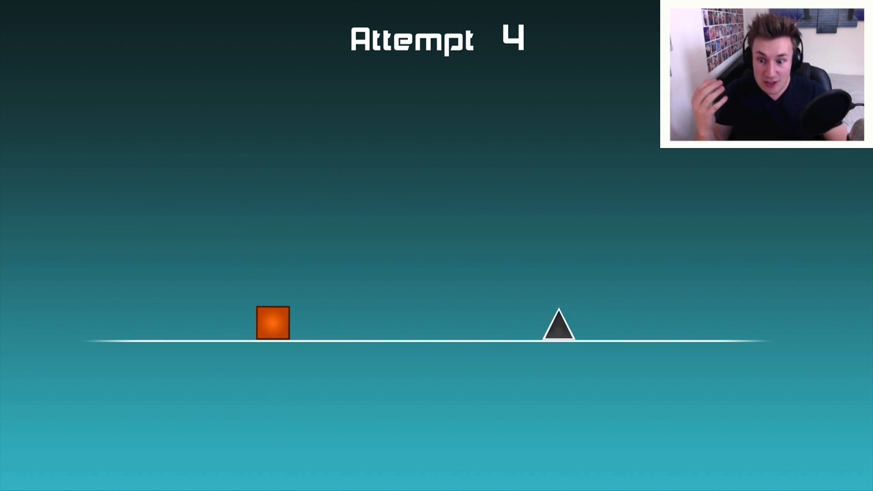
pyautogui.press('space')
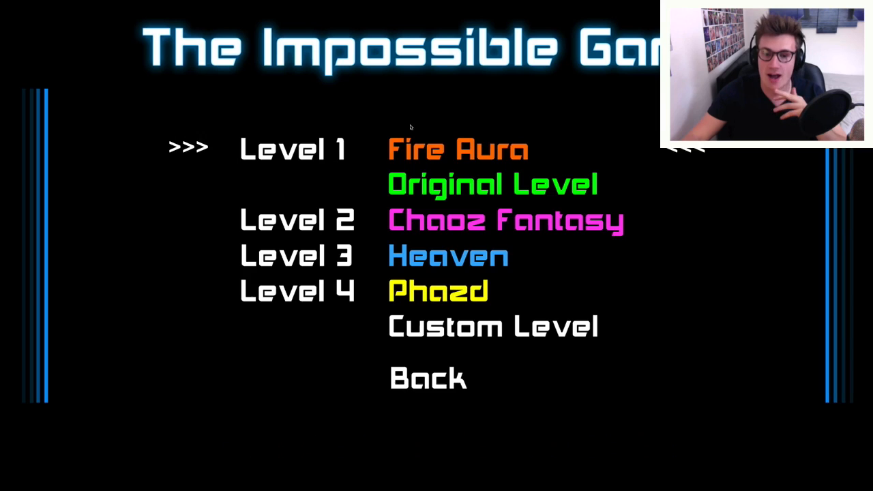
# Step: Start Level 2 Chaoz Fantasy and jump over the first spike
pyautogui.press('Down')
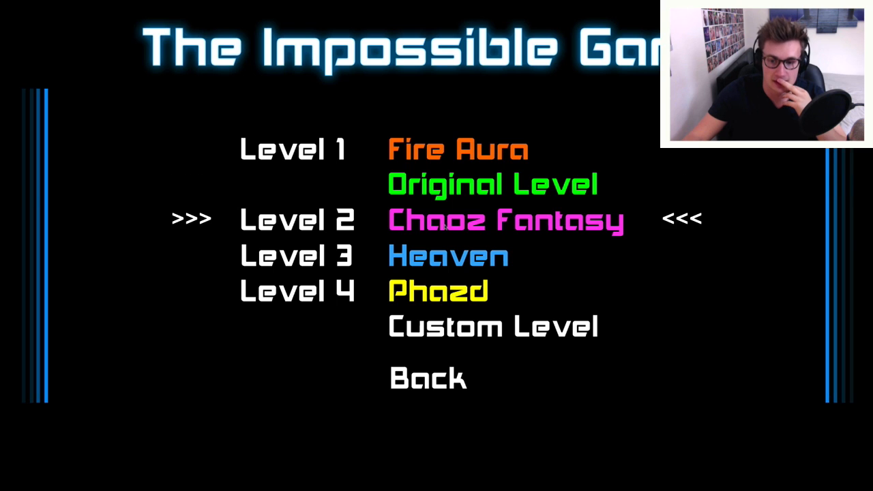
pyautogui.click(504, 220)
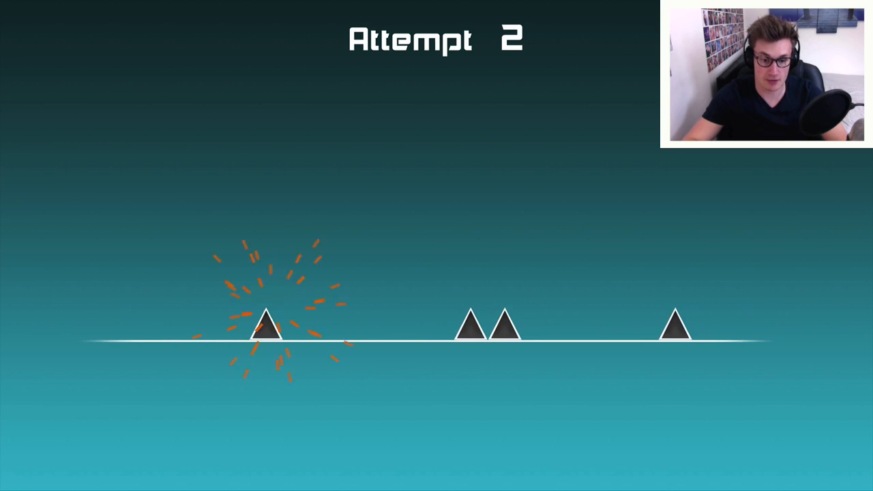
pyautogui.press('space')
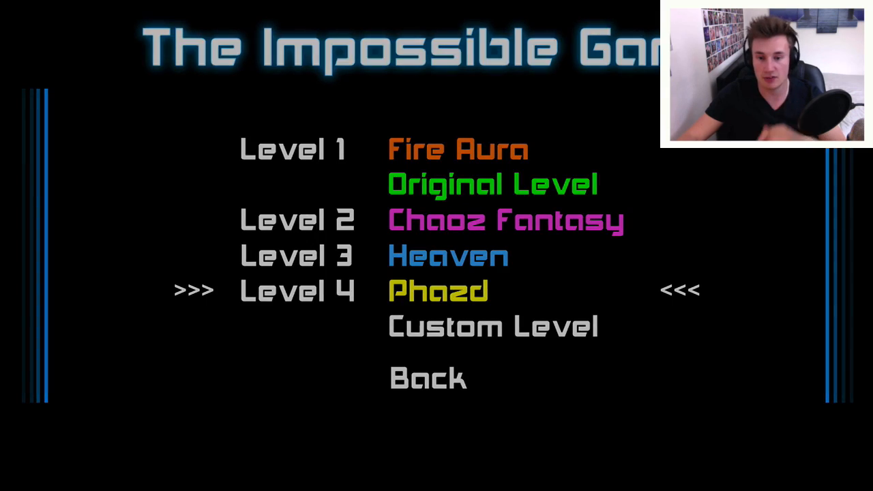
# Step: Start Level 4 Phazd, jumping onto a black block and over a spike
pyautogui.click(438, 290)
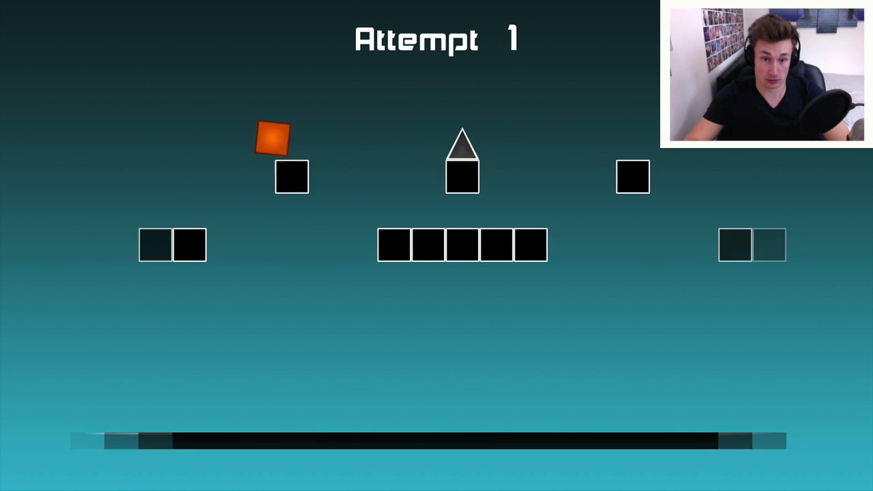
pyautogui.press('space')
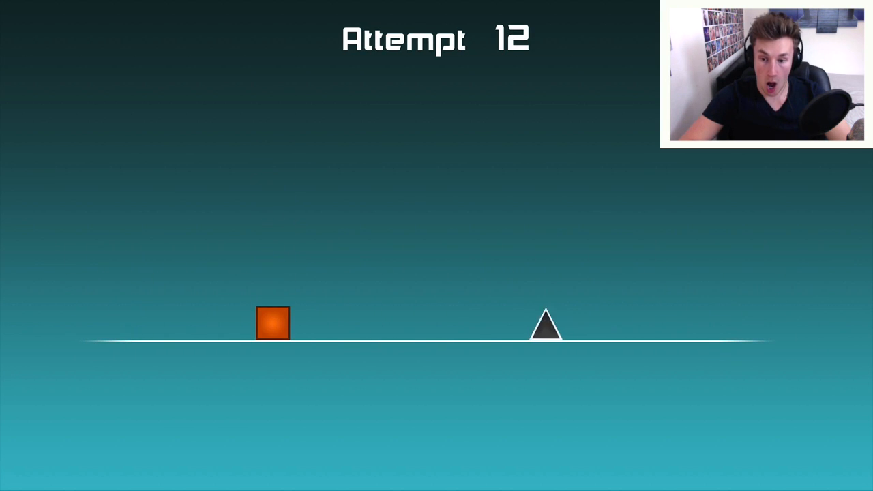
pyautogui.press('space')
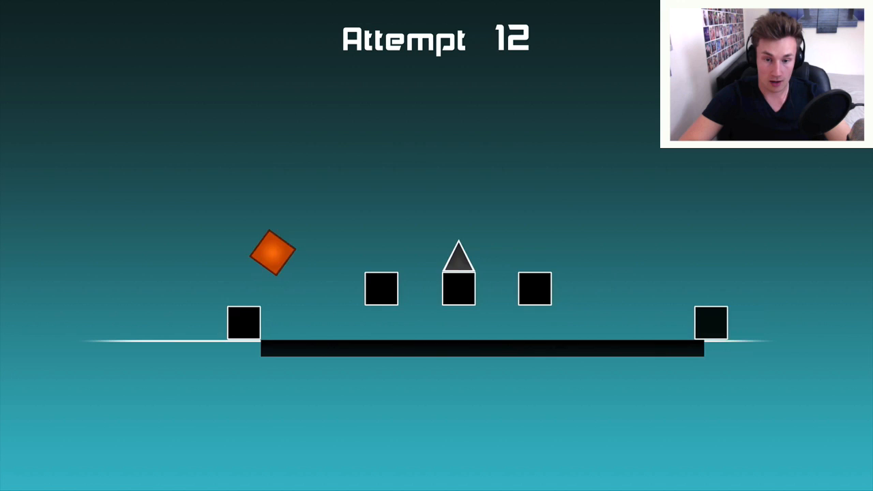